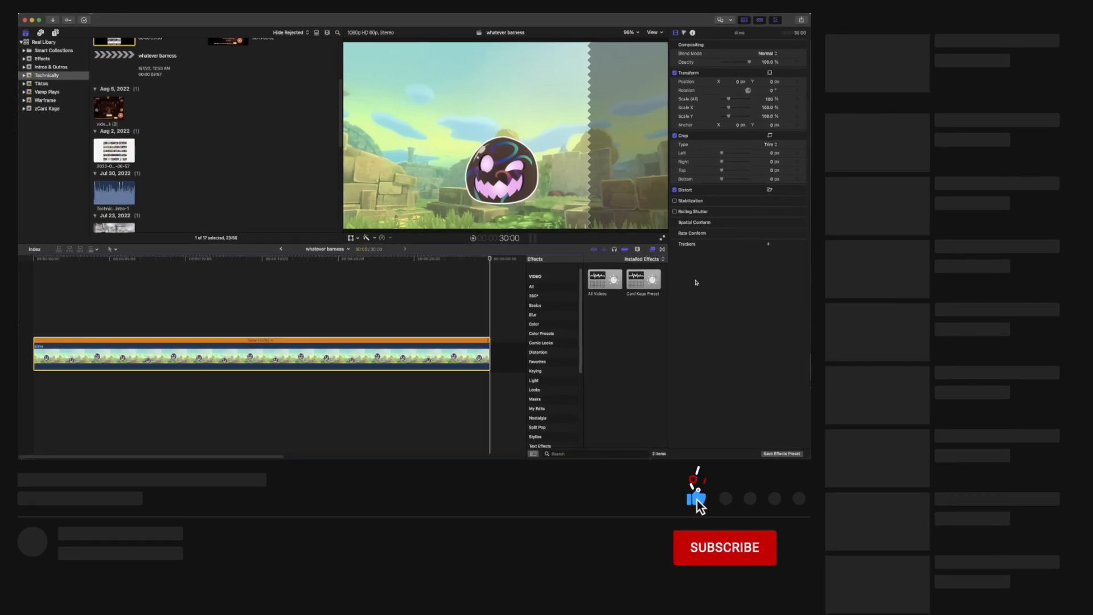
Select the slime clip to expand its Transform, Trim, Distort and Opacity lanes.
left_click(725, 547)
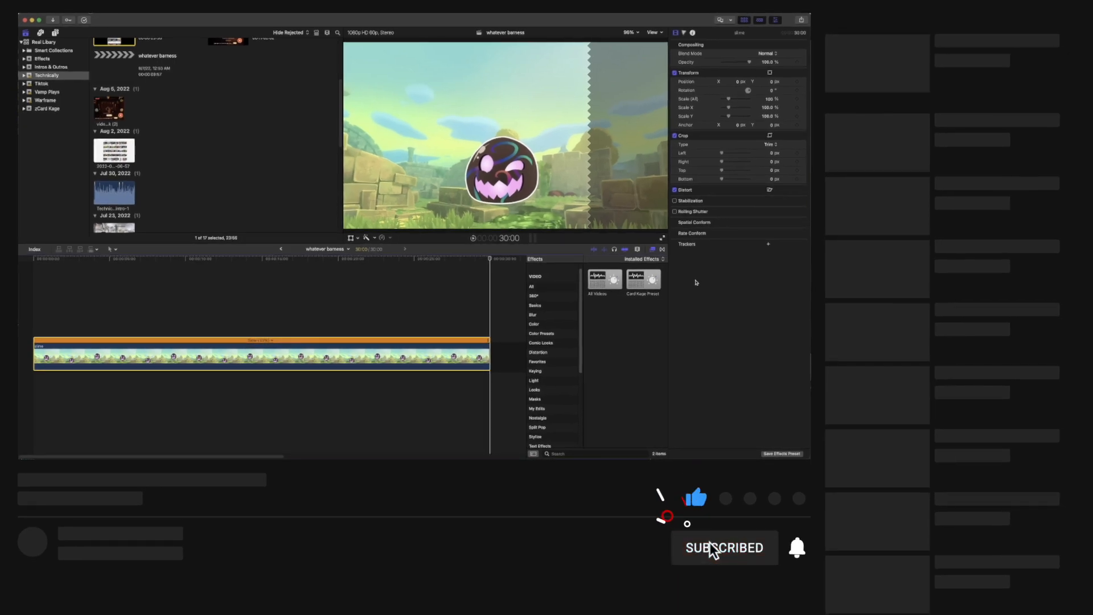
mouse_move(797, 547)
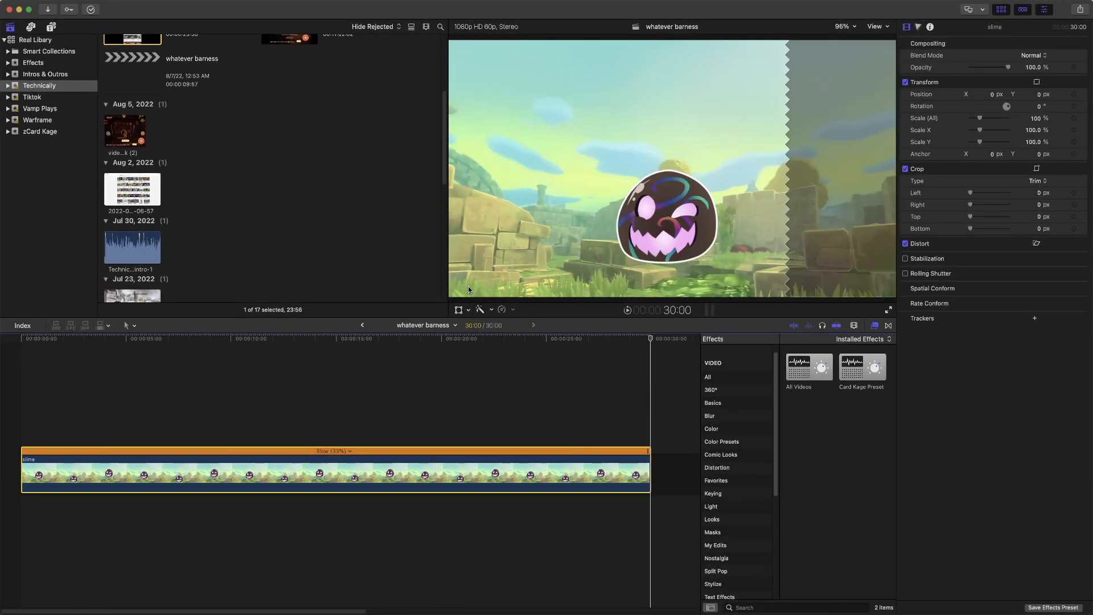
mouse_move(619, 286)
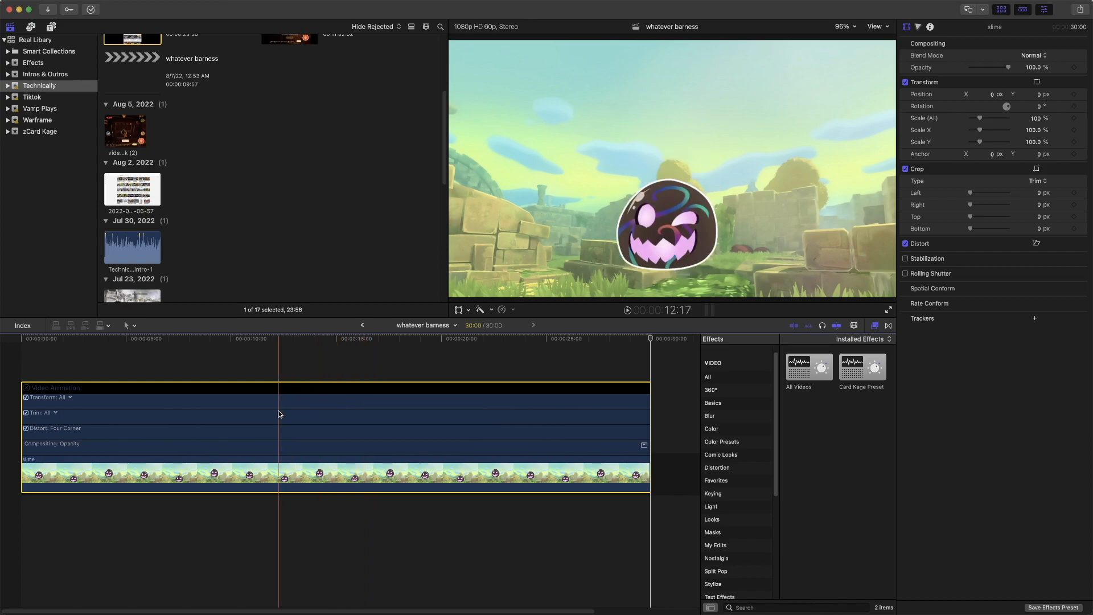
Browse the Titles and Generators sidebar and filter the generators to the Solids category.
left_click(289, 401)
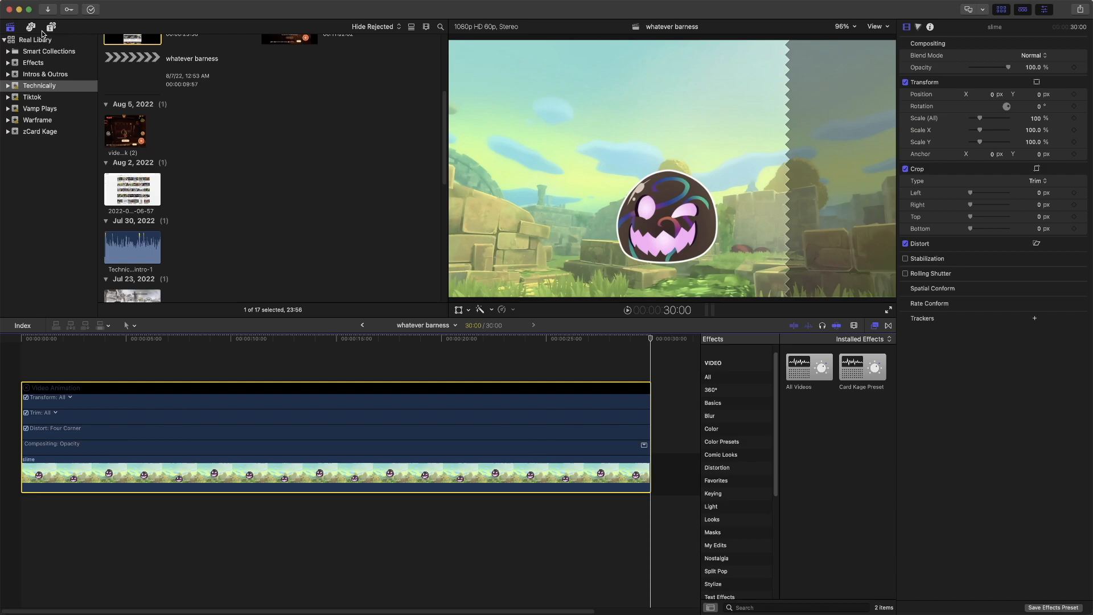
left_click(50, 27)
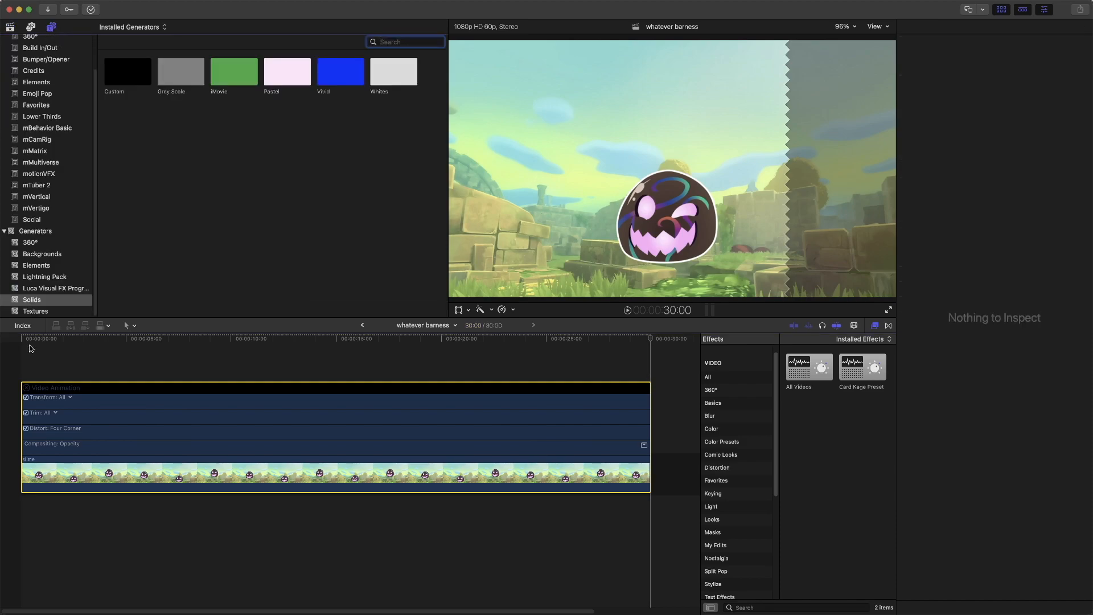
left_click(335, 459)
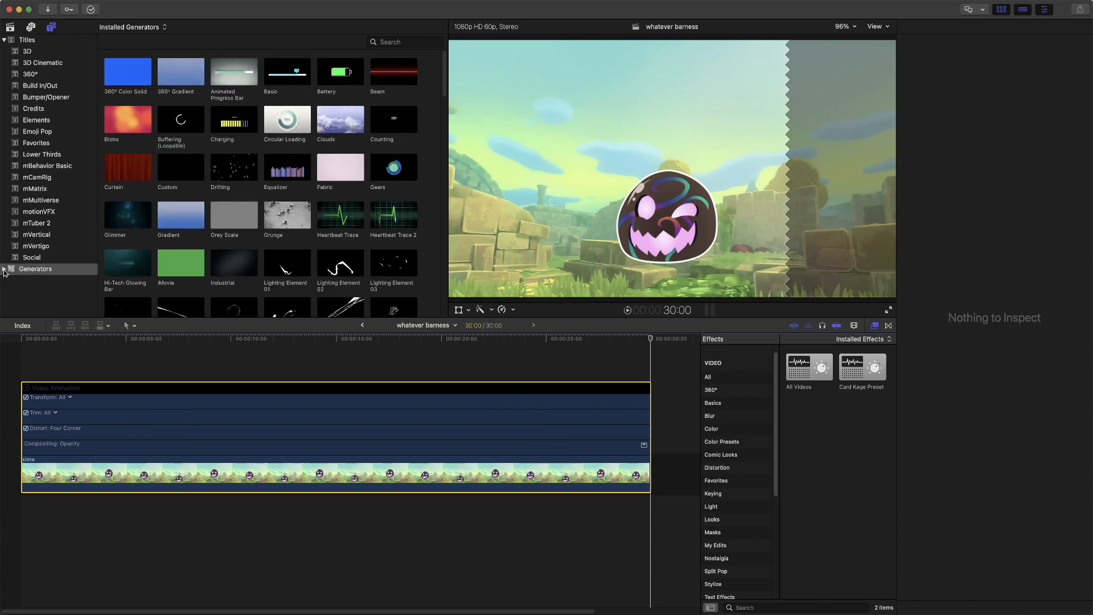
left_click(4, 268)
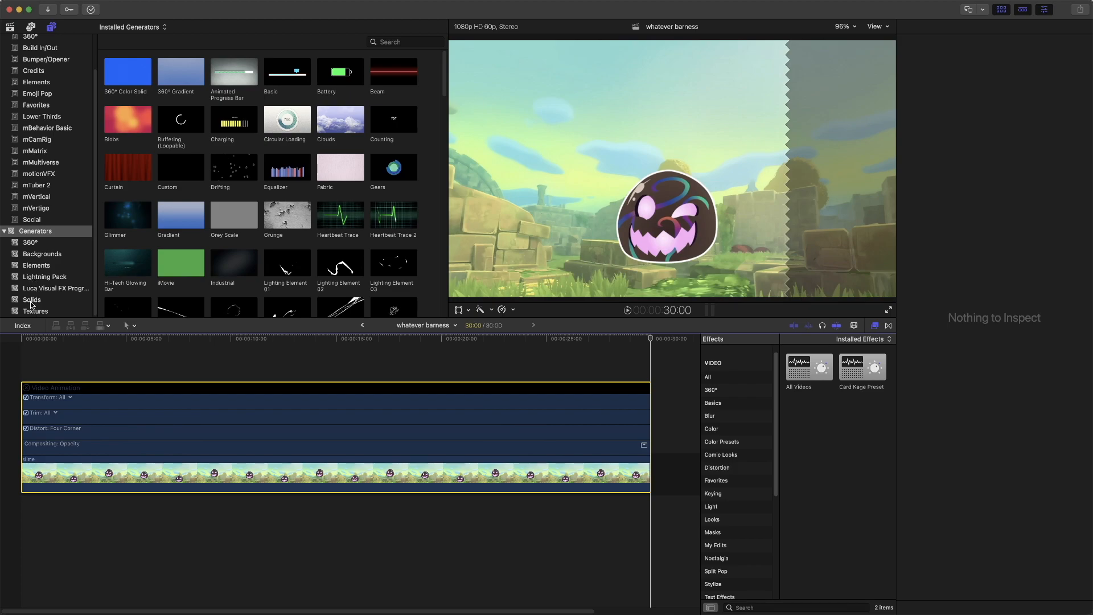
left_click(32, 299)
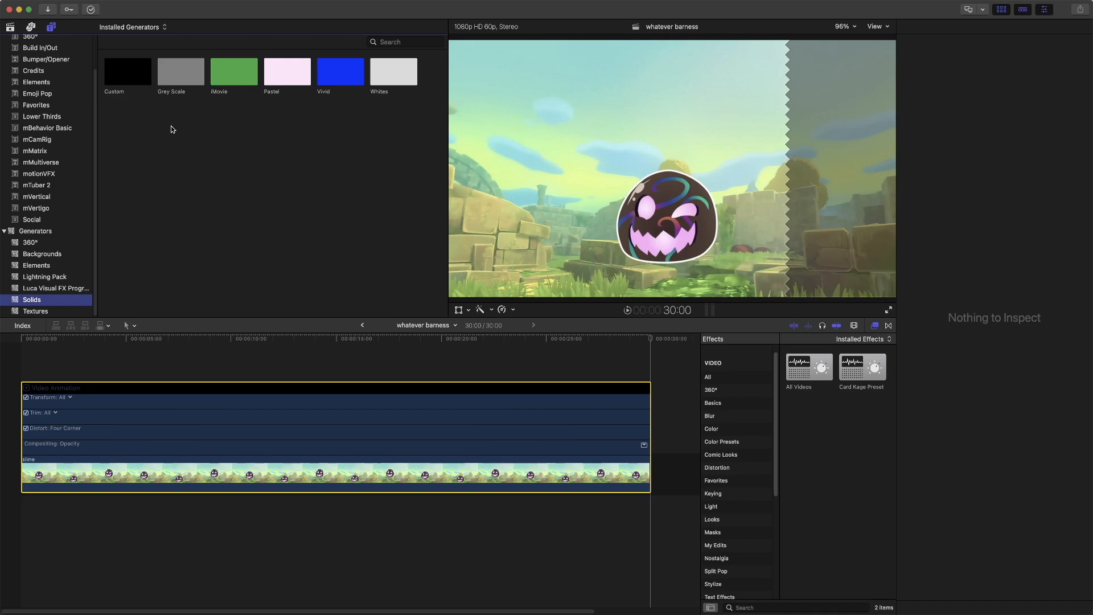
mouse_move(144, 84)
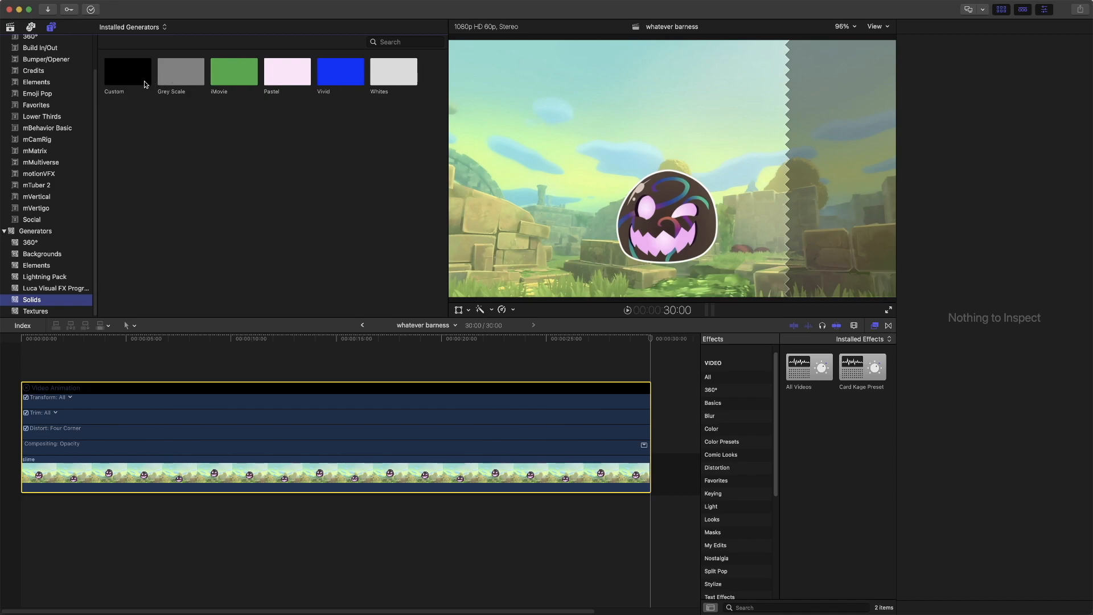
Place the Custom solid over the slime clip's full length and set its color to orange.
left_click(127, 70)
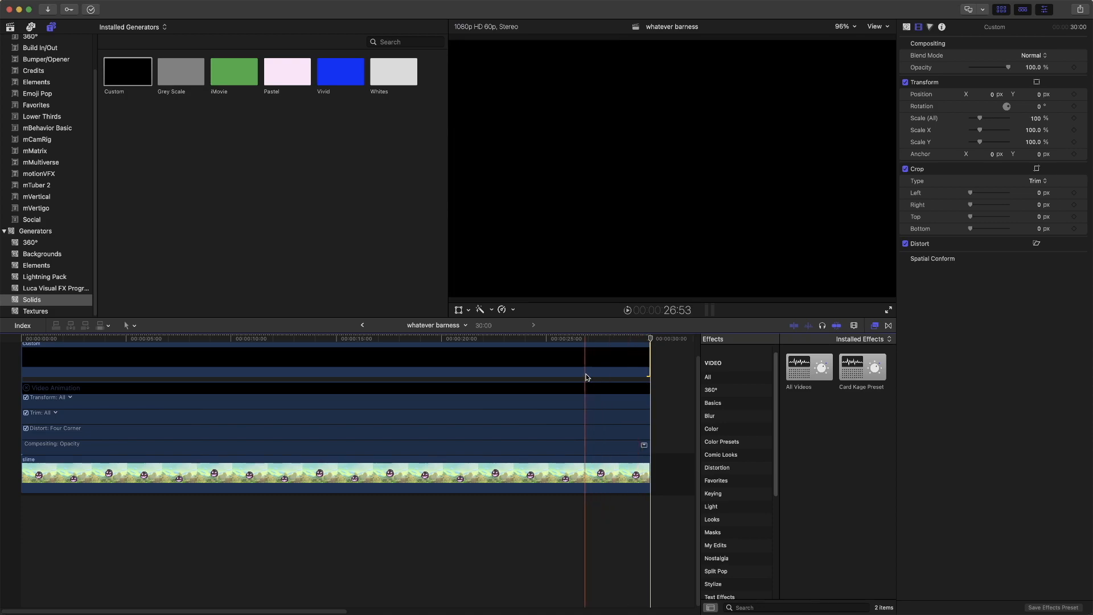
key("end")
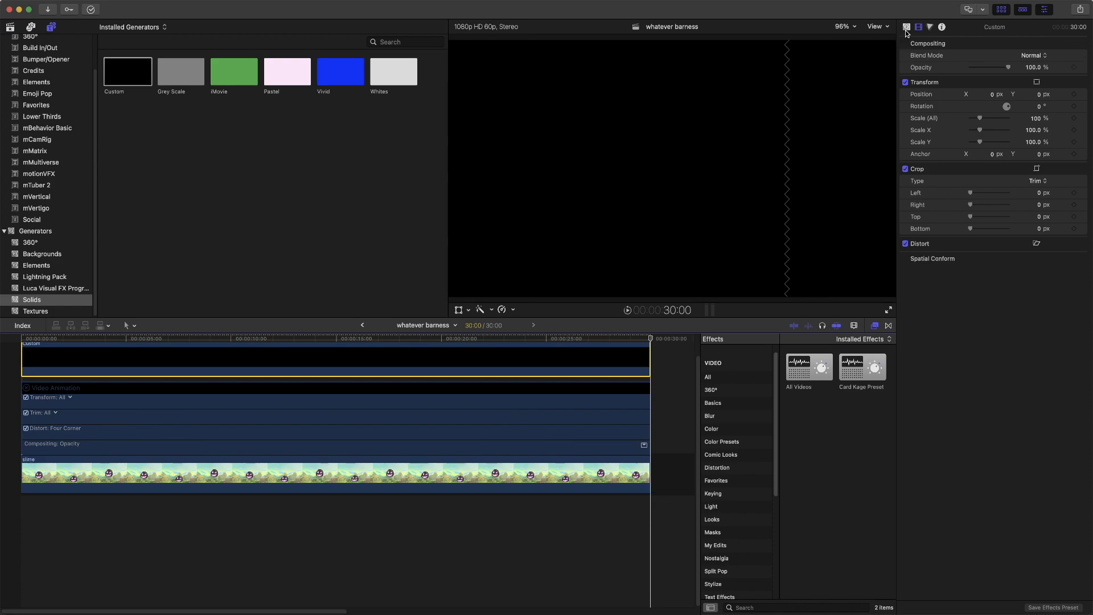
left_click(907, 27)
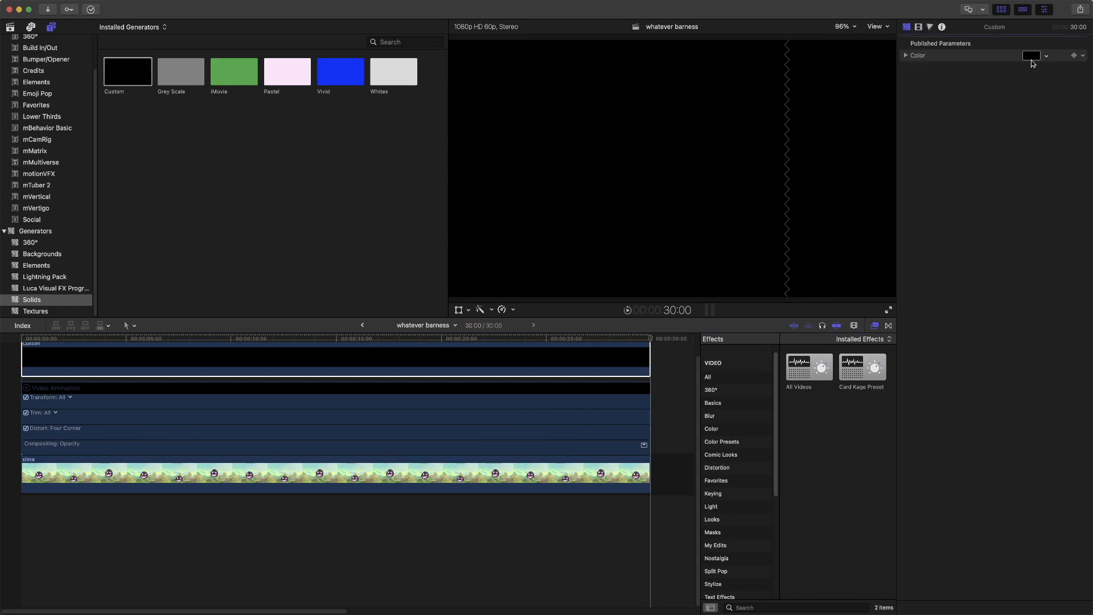
left_click(1032, 55)
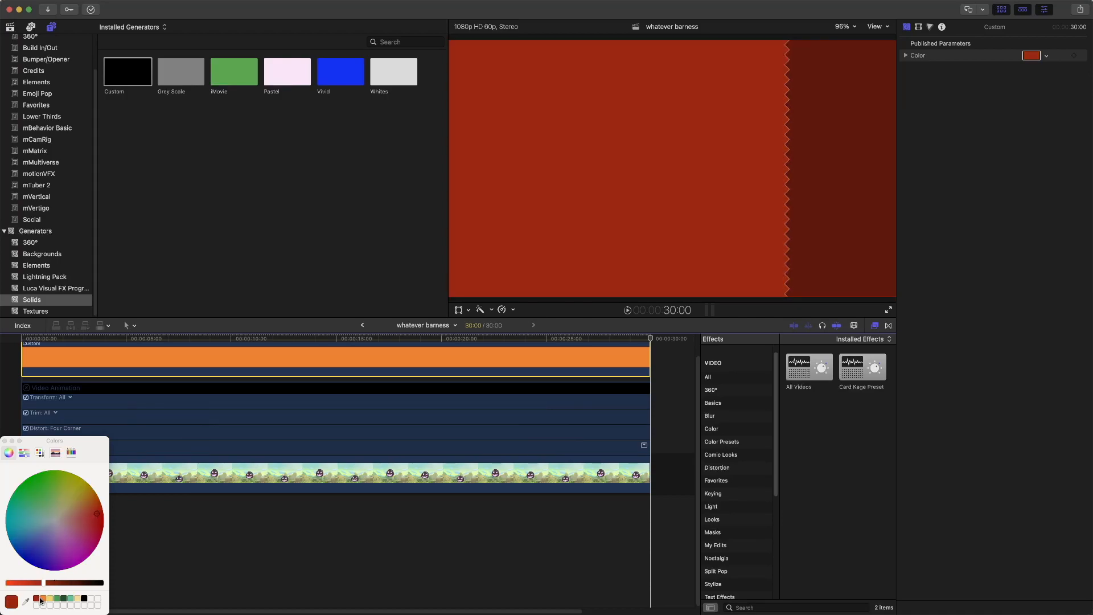
left_click(89, 504)
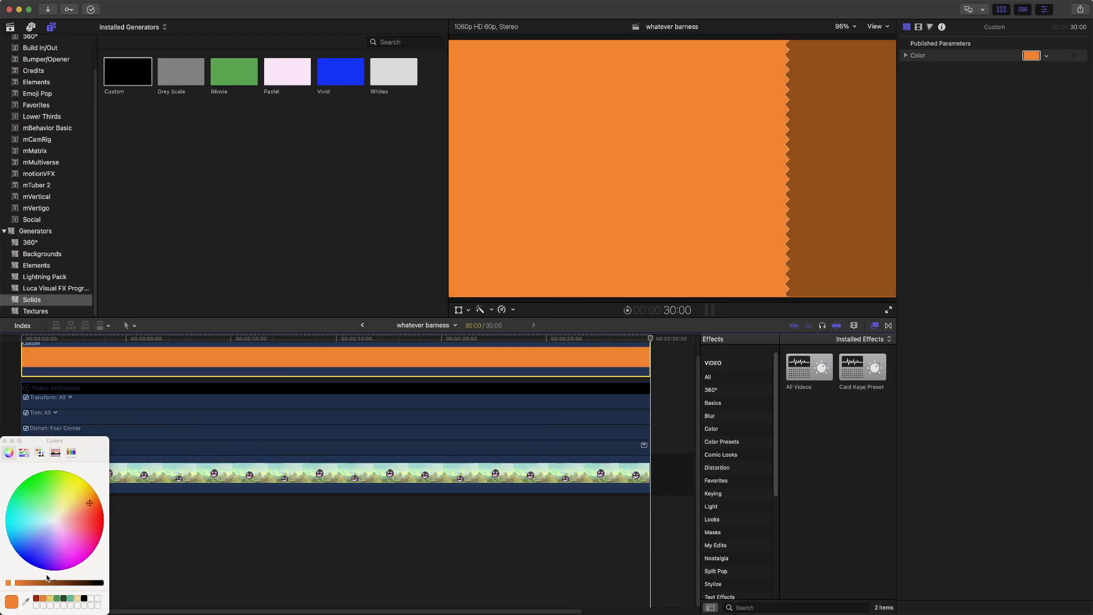
mouse_move(16, 544)
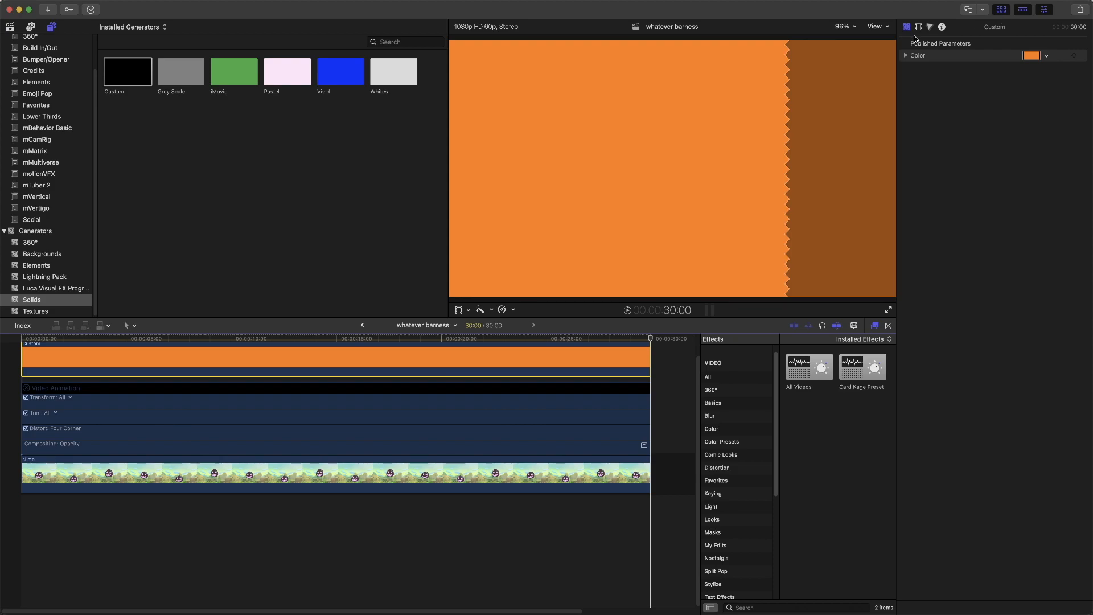
Crop the orange solid's top down to a thin bottom strip and preview it mid-clip.
left_click(918, 26)
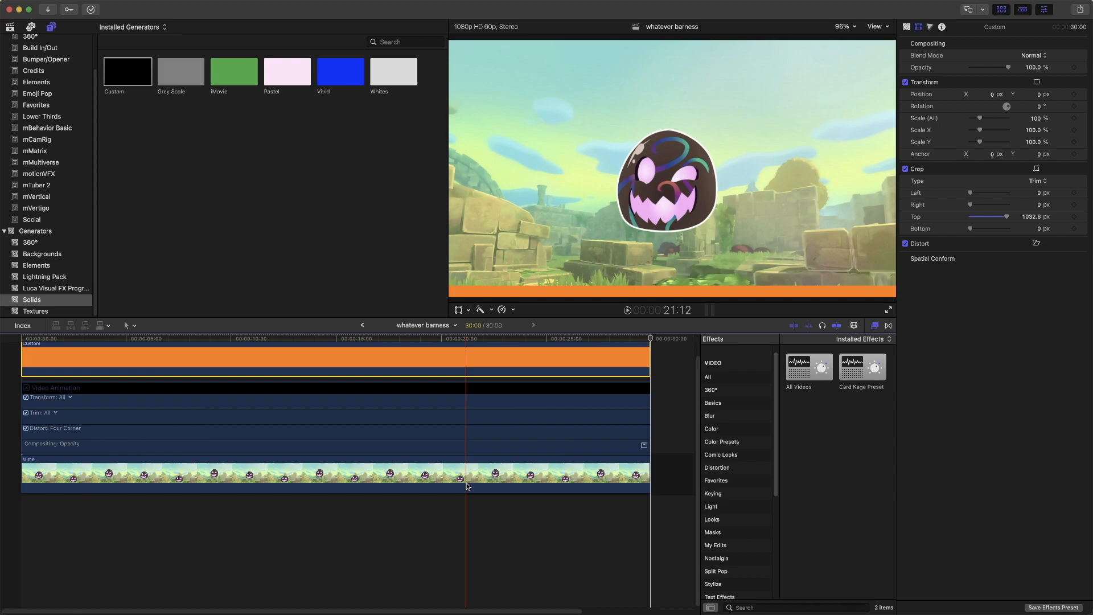
left_click(522, 484)
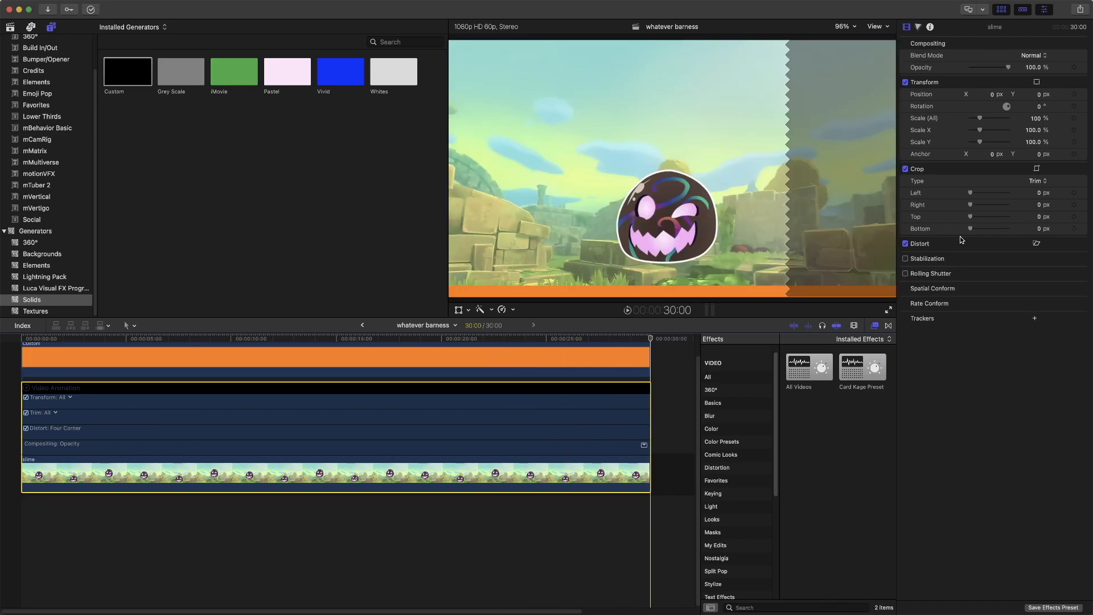
mouse_move(1039, 96)
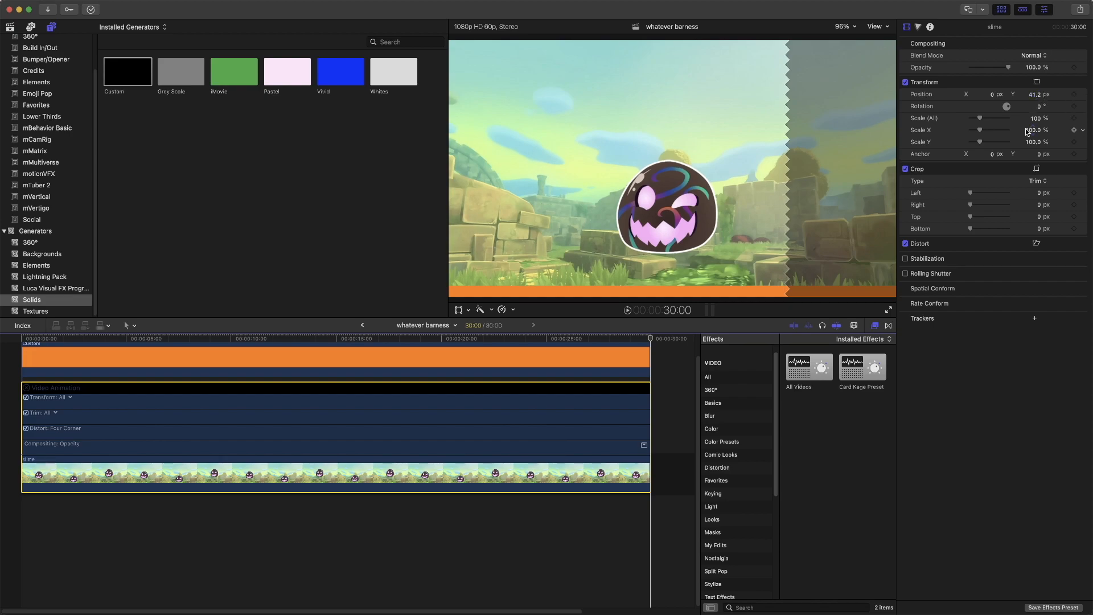
mouse_move(1018, 140)
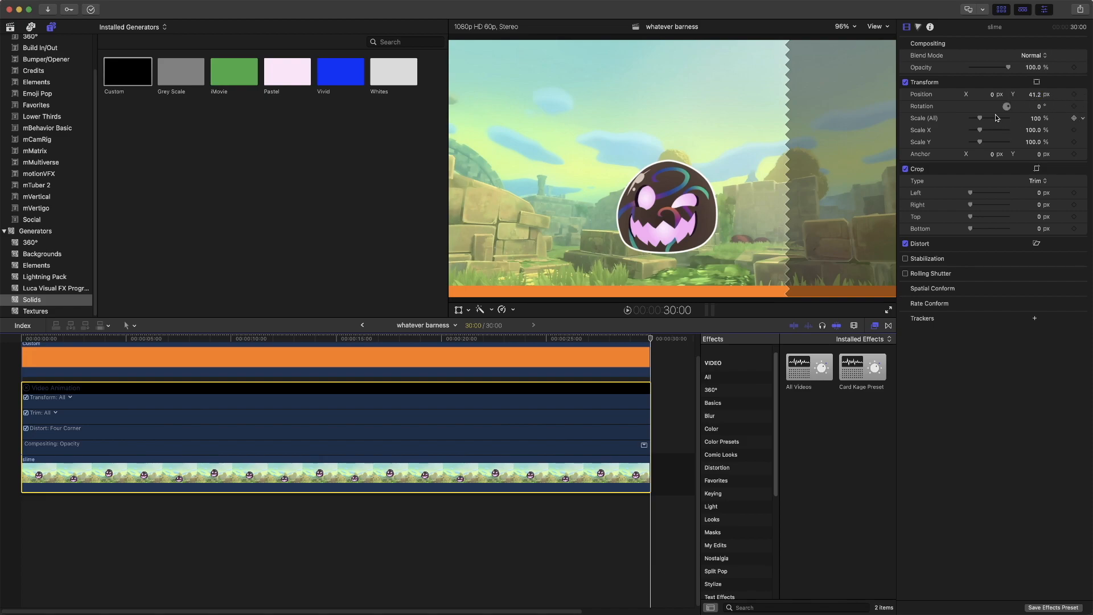
mouse_move(751, 314)
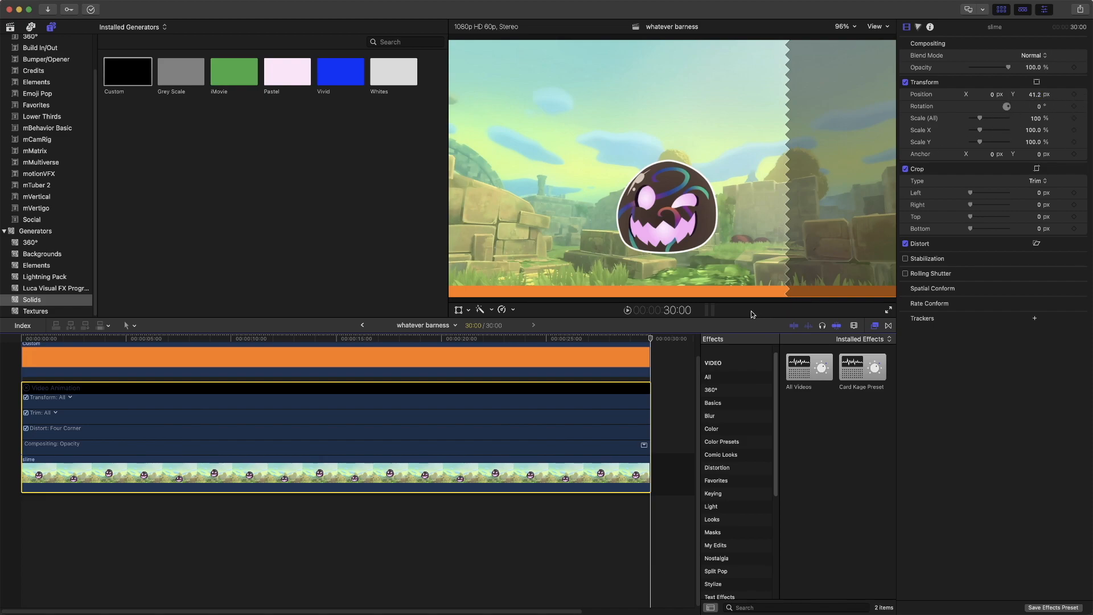
left_click(642, 338)
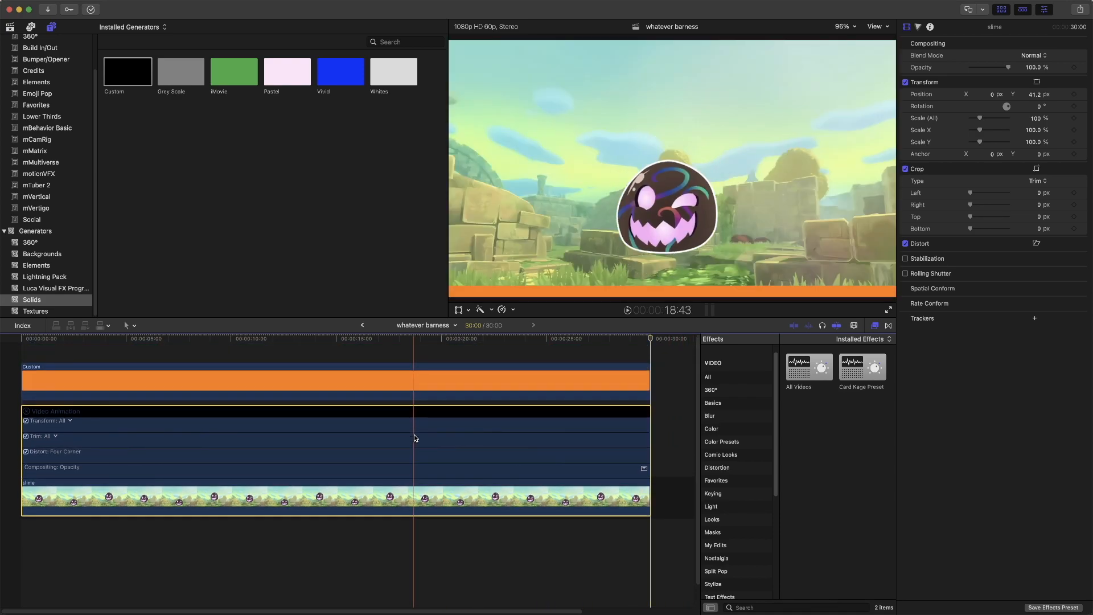
Select the orange bar, jump to the clip's last frame and keyframe its Position.
left_click(454, 380)
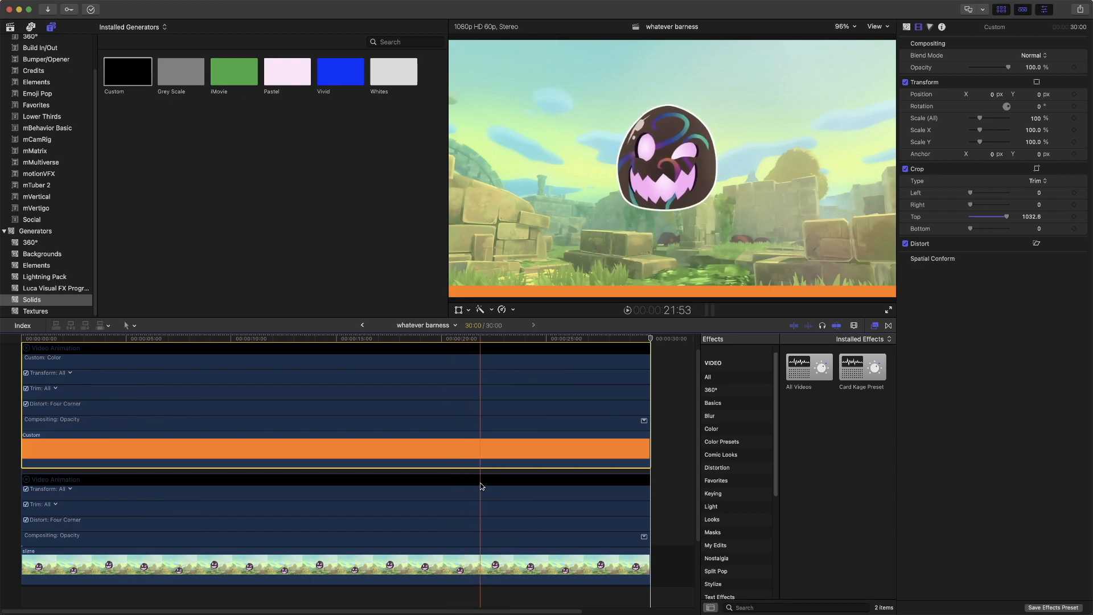
left_click(421, 457)
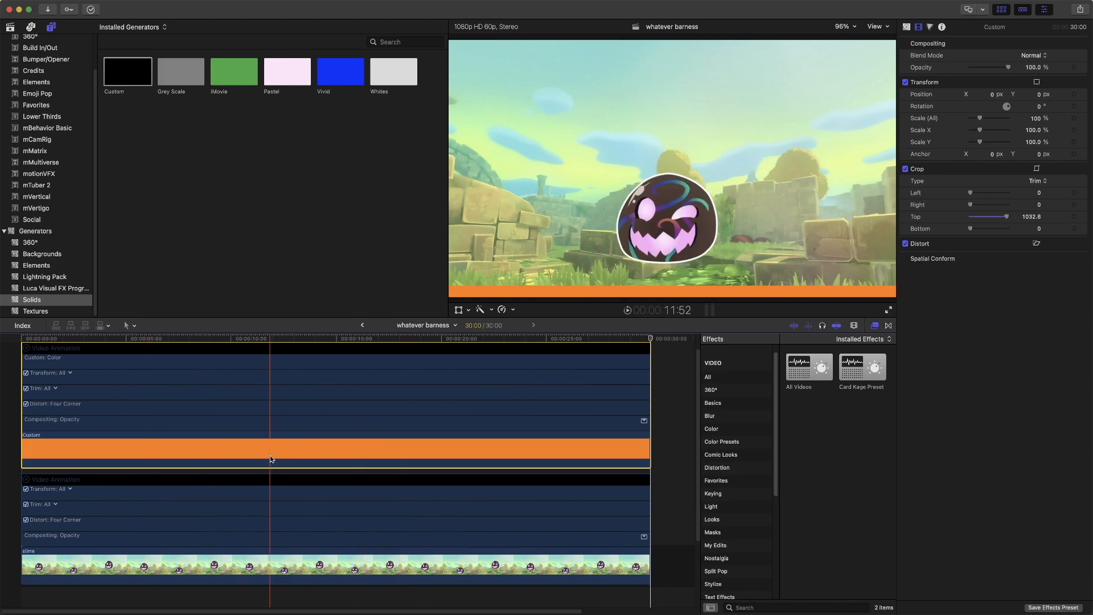
left_click(364, 460)
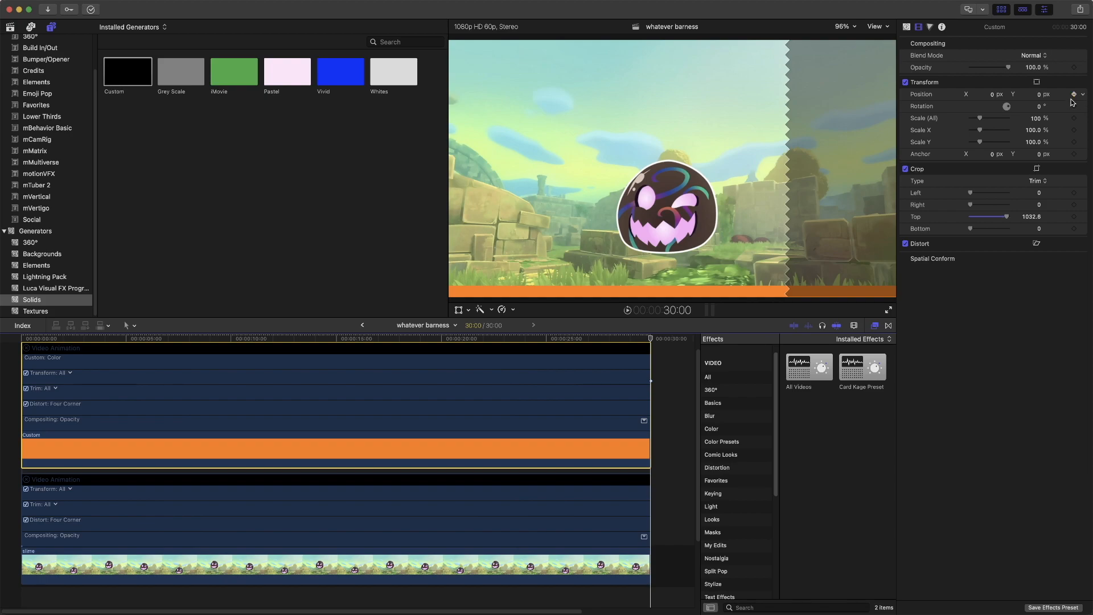
mouse_move(1074, 99)
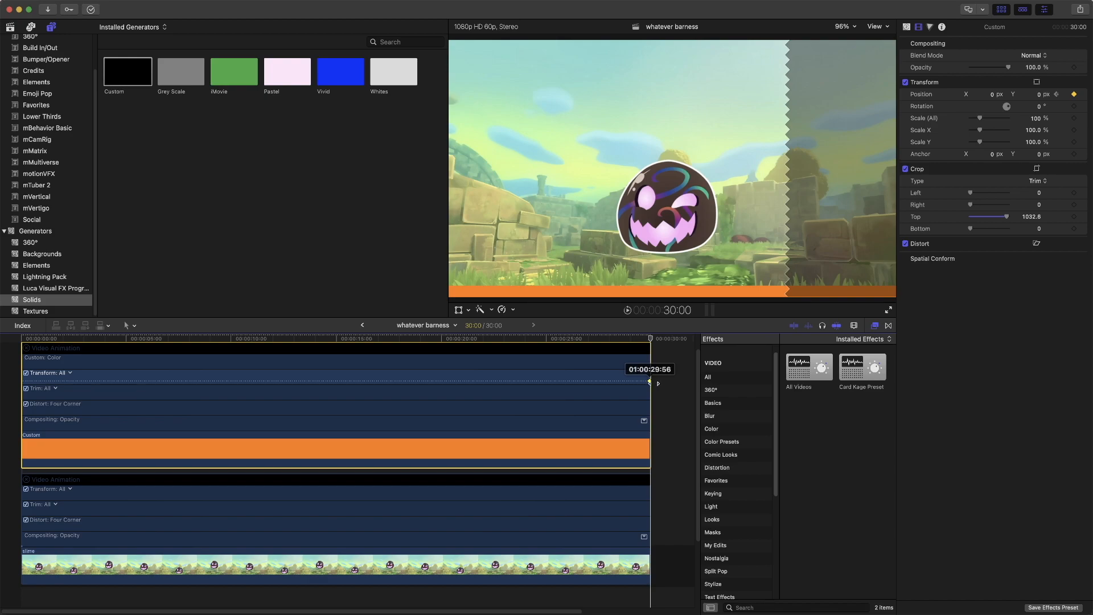
mouse_move(653, 386)
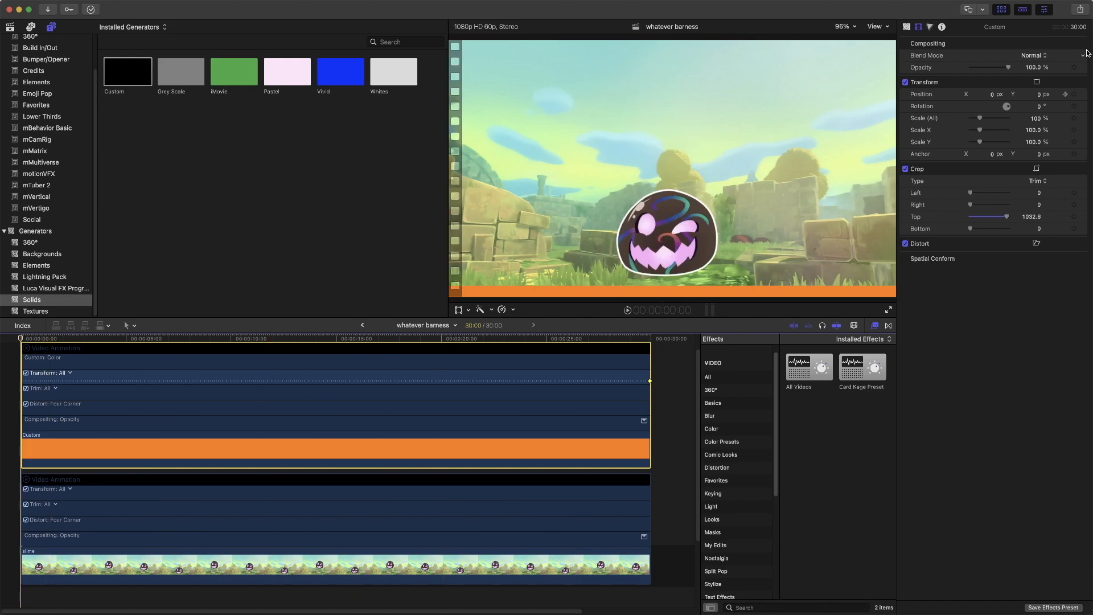
mouse_move(993, 98)
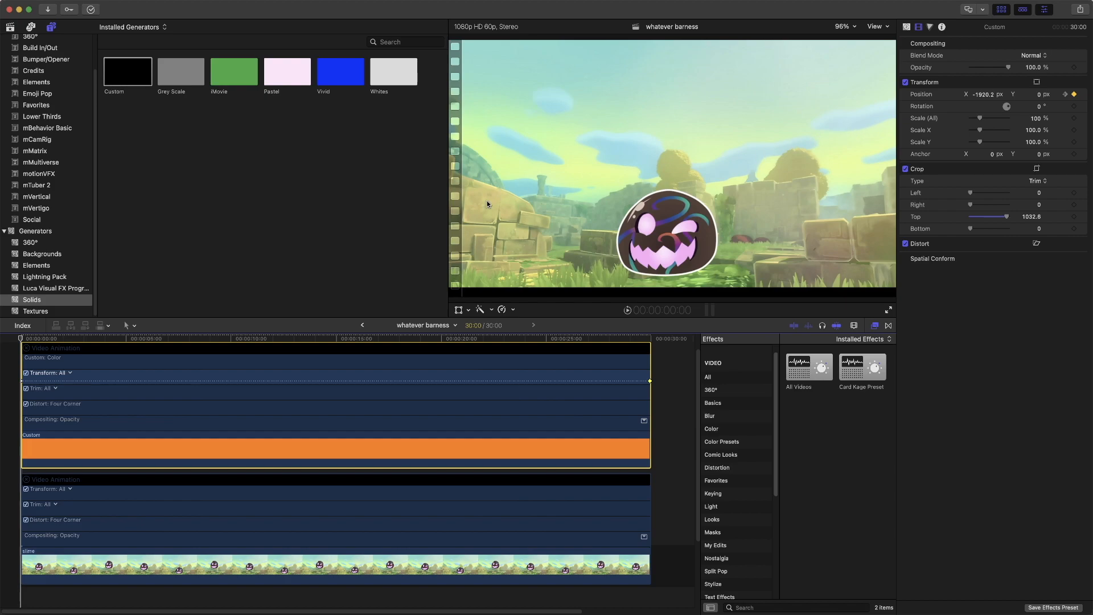
Scrub to several points to check the bar sliding in from Position X -1920.2.
left_click(21, 340)
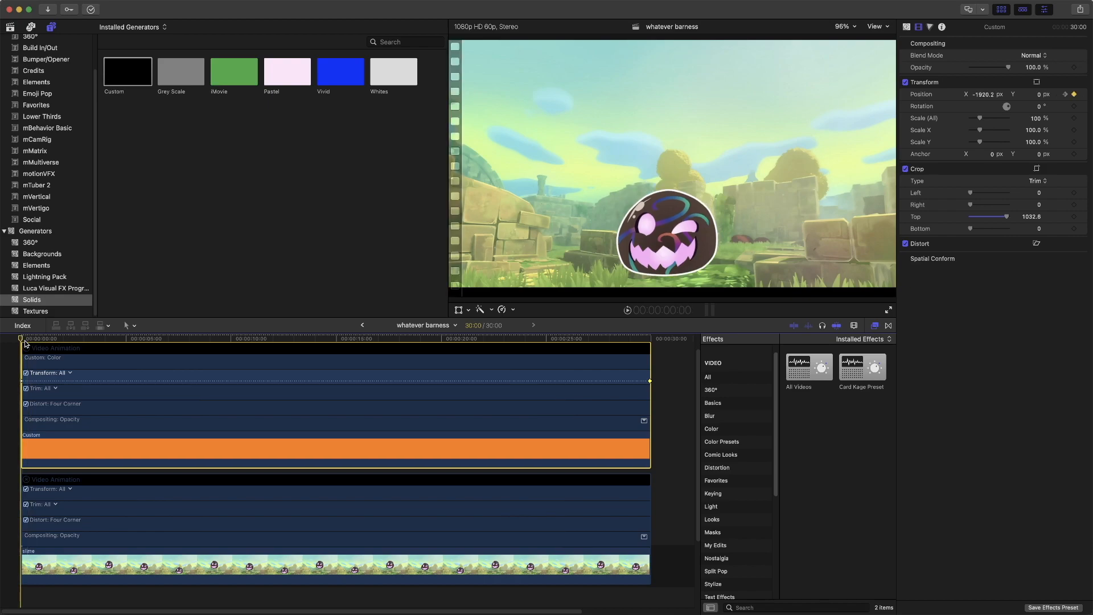
left_click(113, 338)
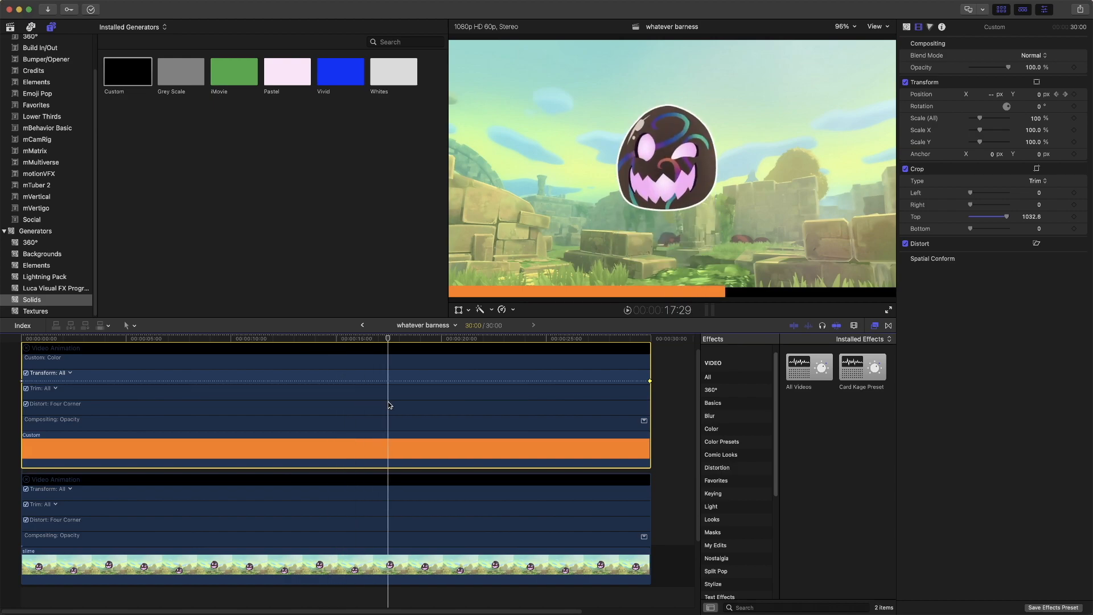
left_click(550, 338)
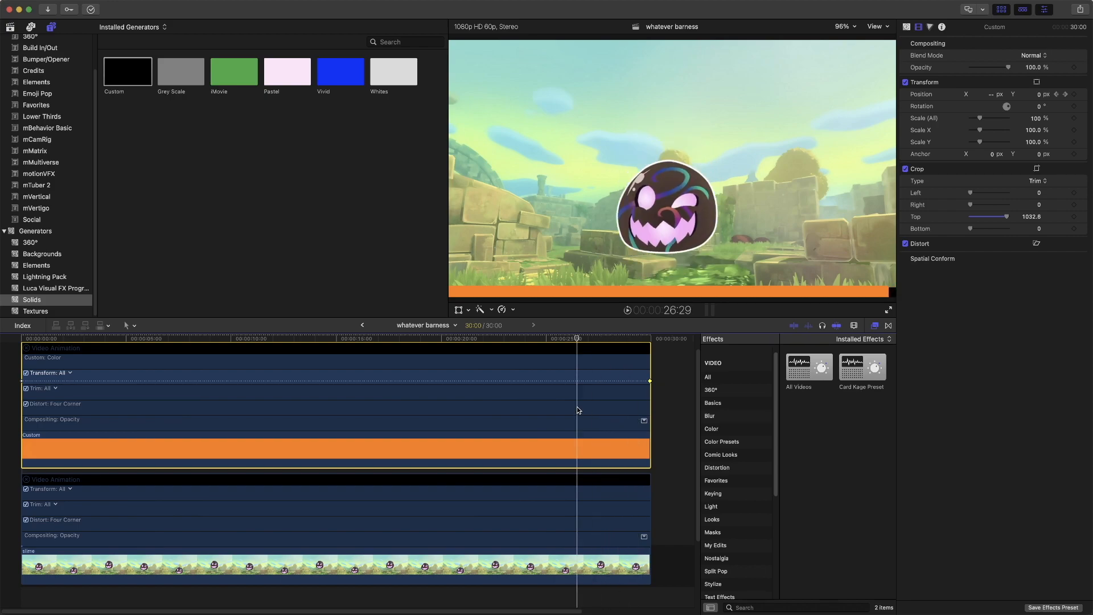
left_click(150, 339)
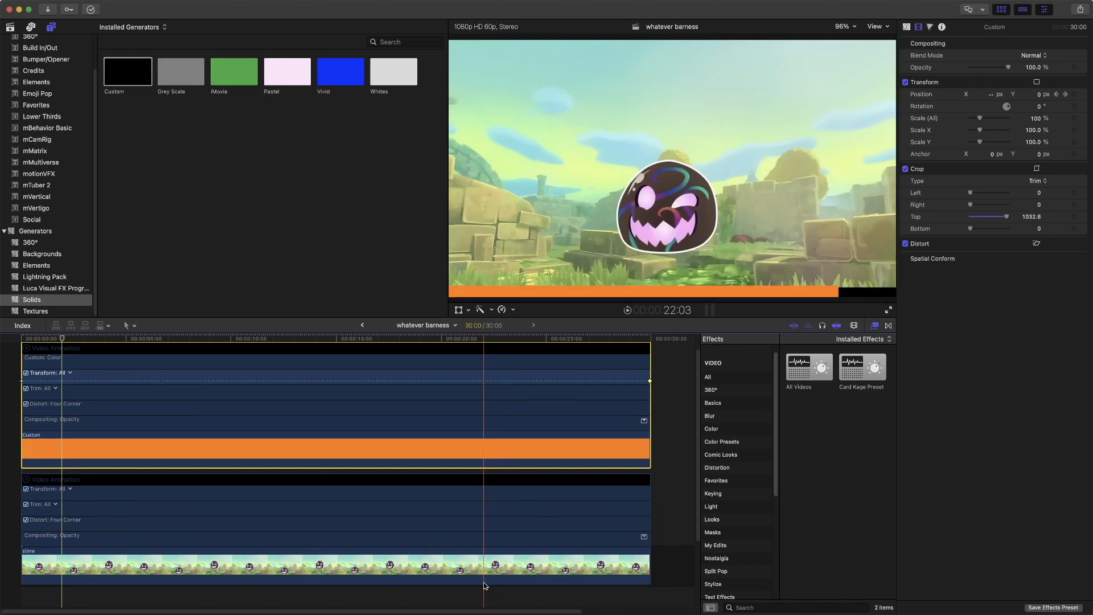
Set the slime clip's Position Y to 0 and return the playhead to the start.
left_click(335, 551)
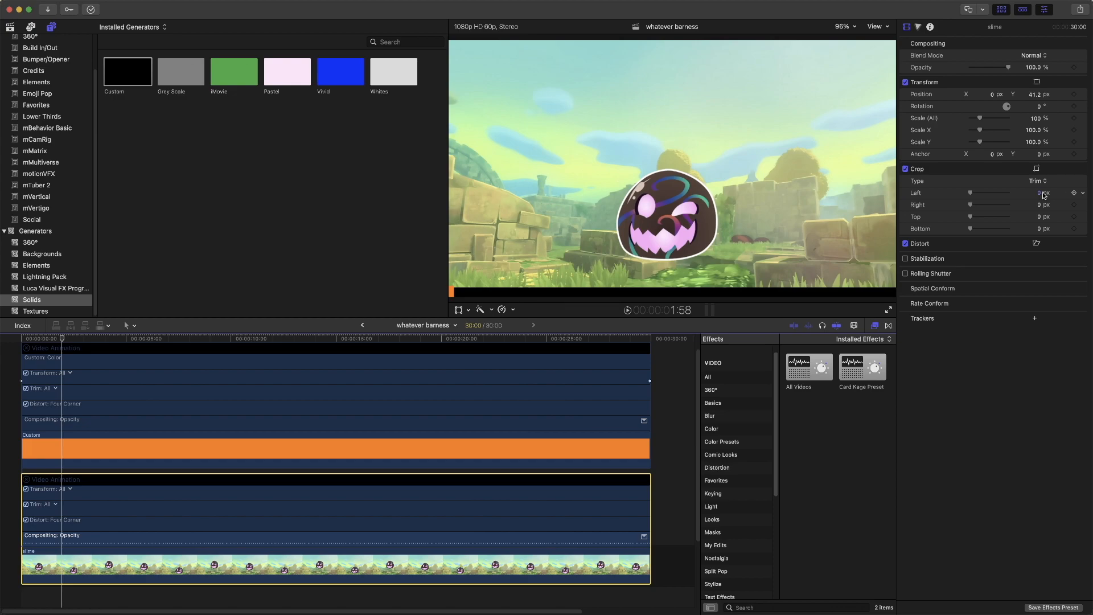
mouse_move(1037, 96)
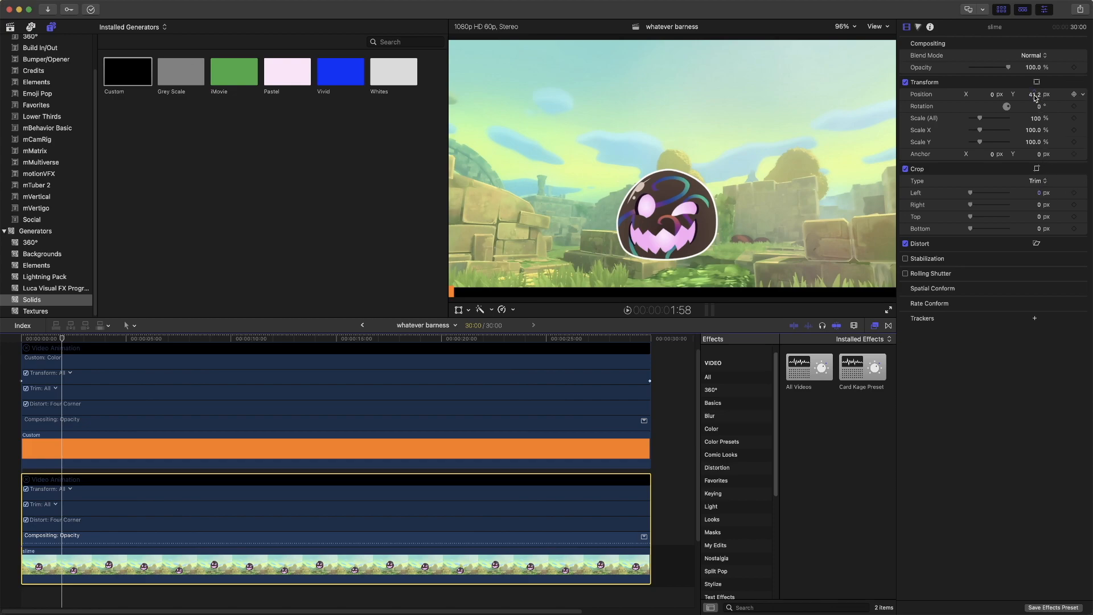
mouse_move(1077, 100)
type("0")
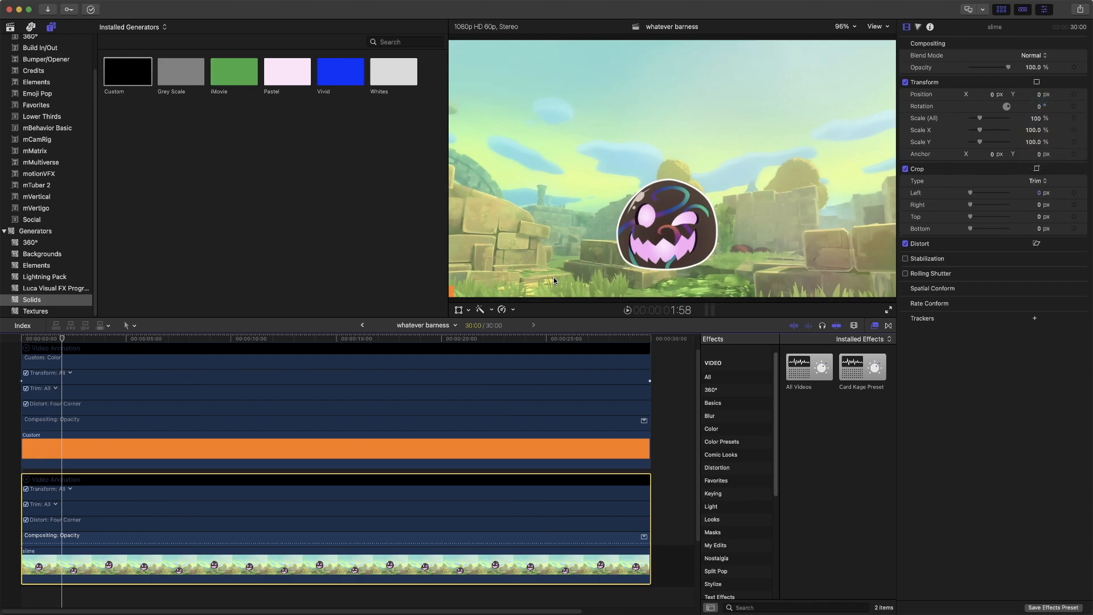
left_click(407, 341)
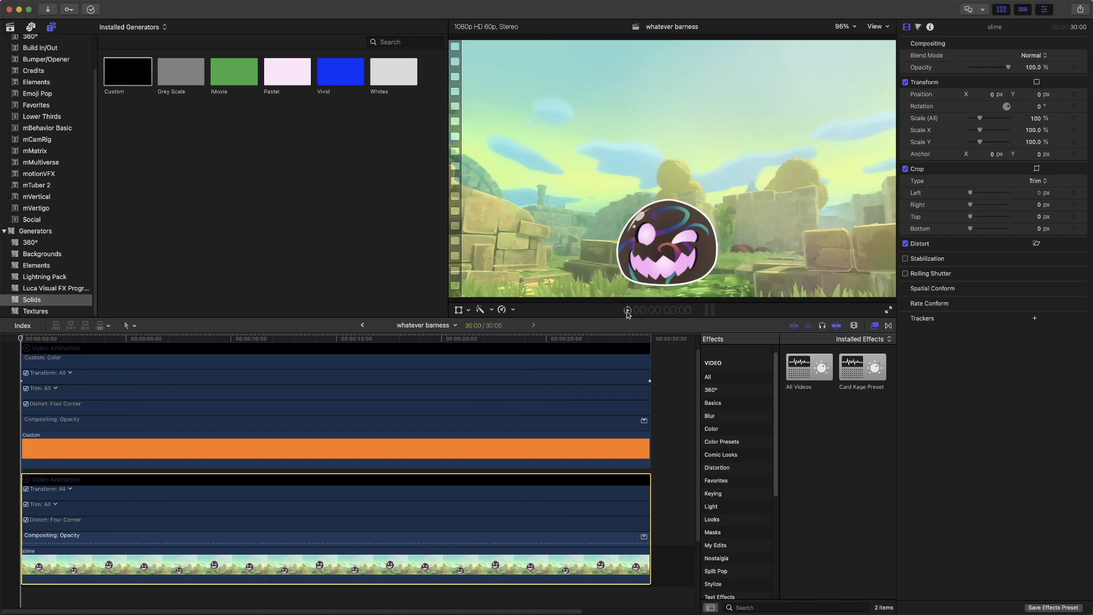
left_click(627, 310)
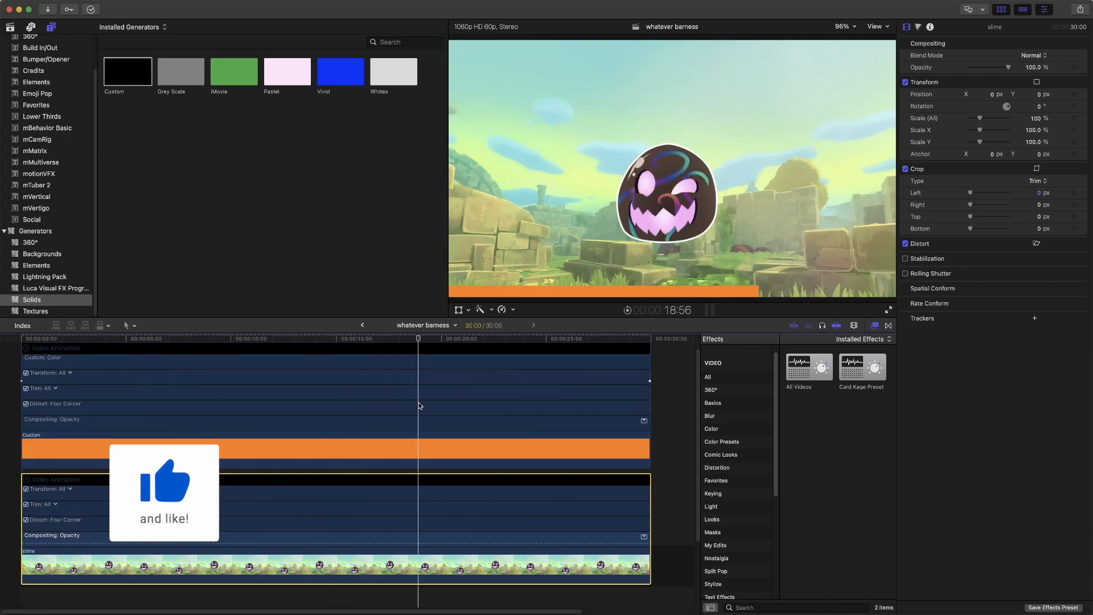
left_click(334, 447)
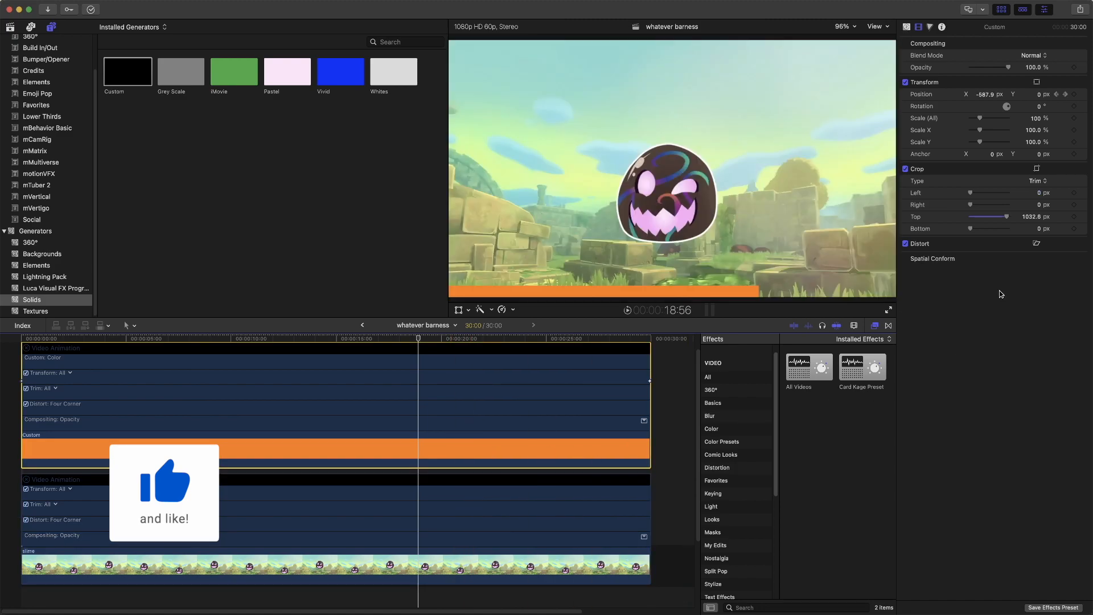